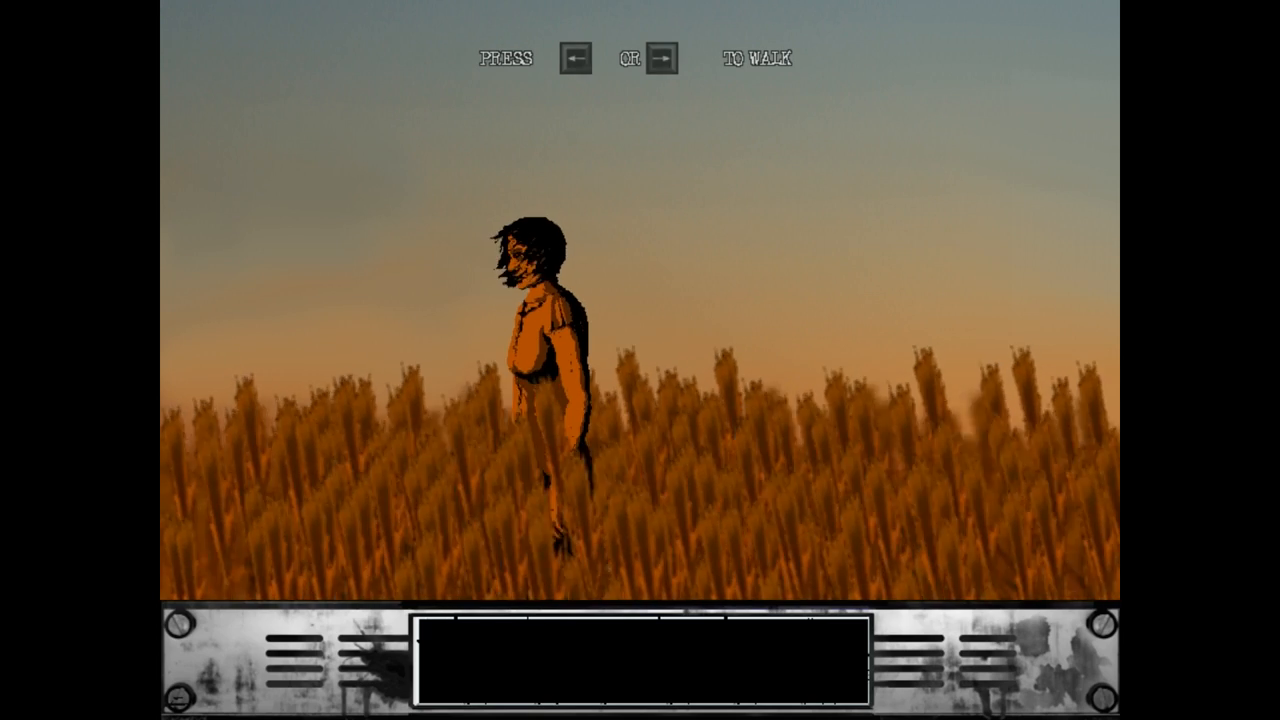
Step: Walk the woman rightward through the wheat until she reaches the shack's door
key(right)
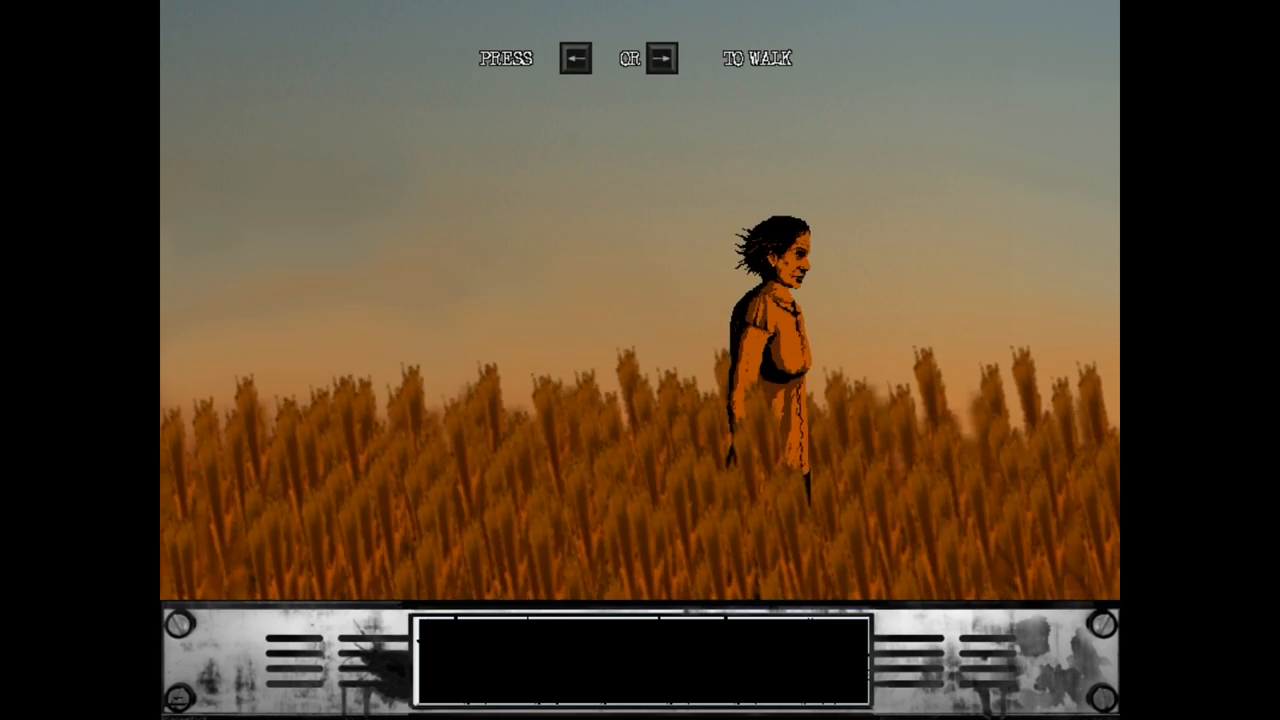
key(right)
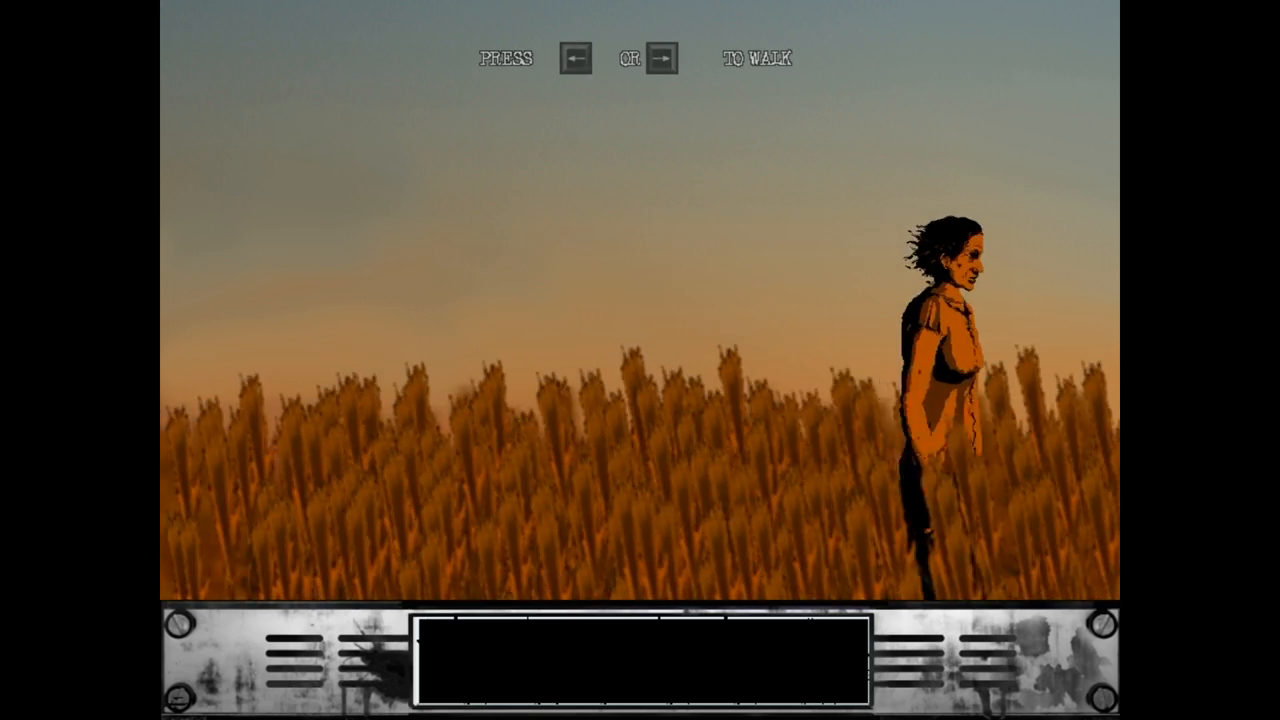
key(left)
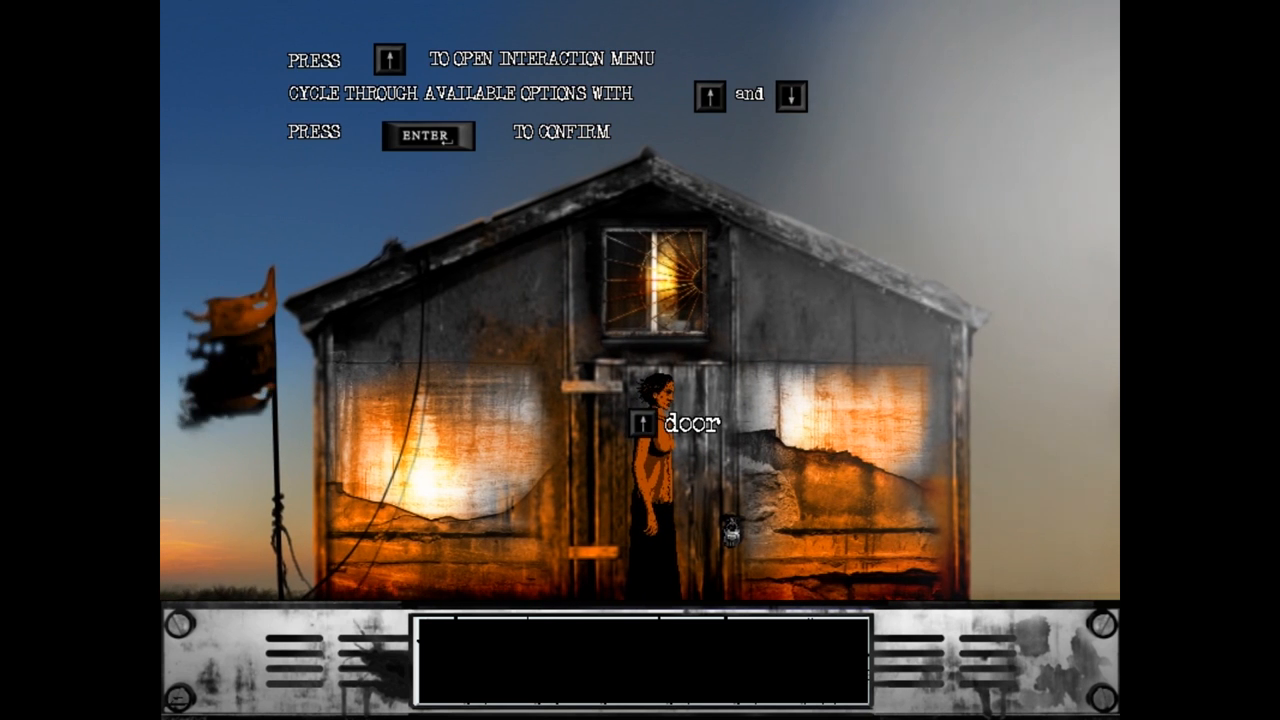
Step: Bring up the cabin door's actions to head out toward the ambulance
key(up)
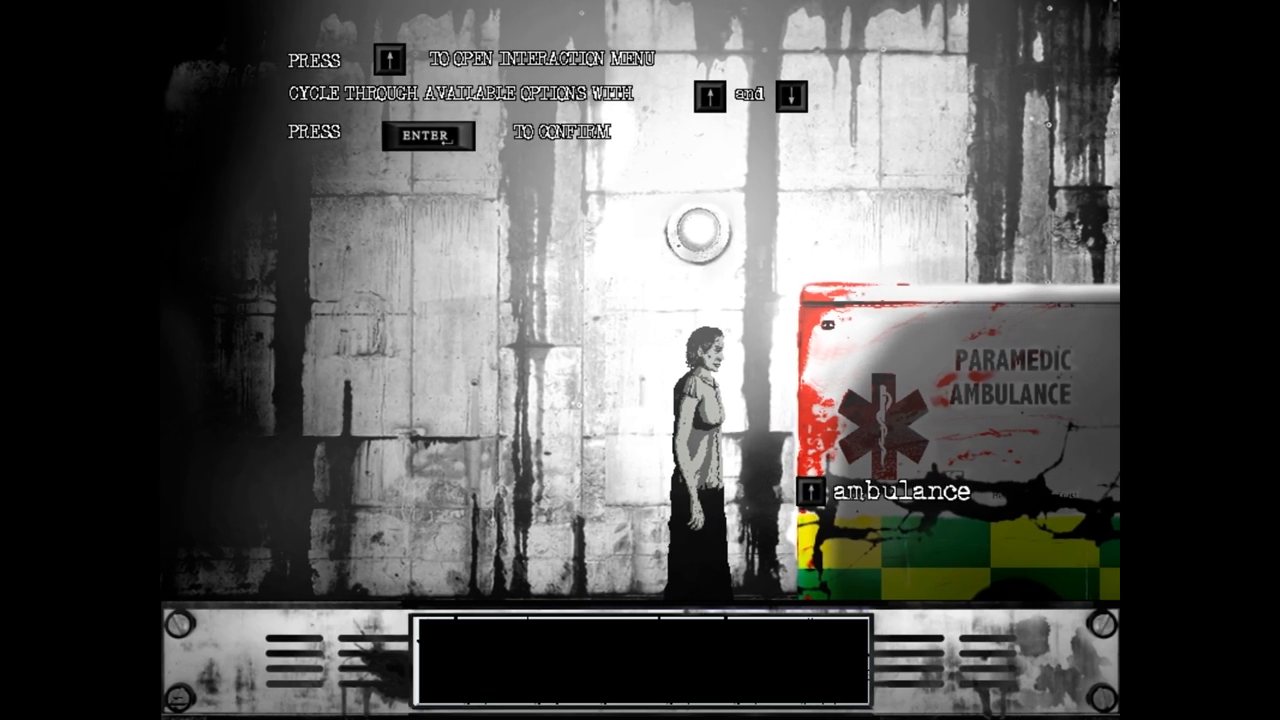
Step: Look inside the ambulance, then look closer at the stretcher beside it
key(up)
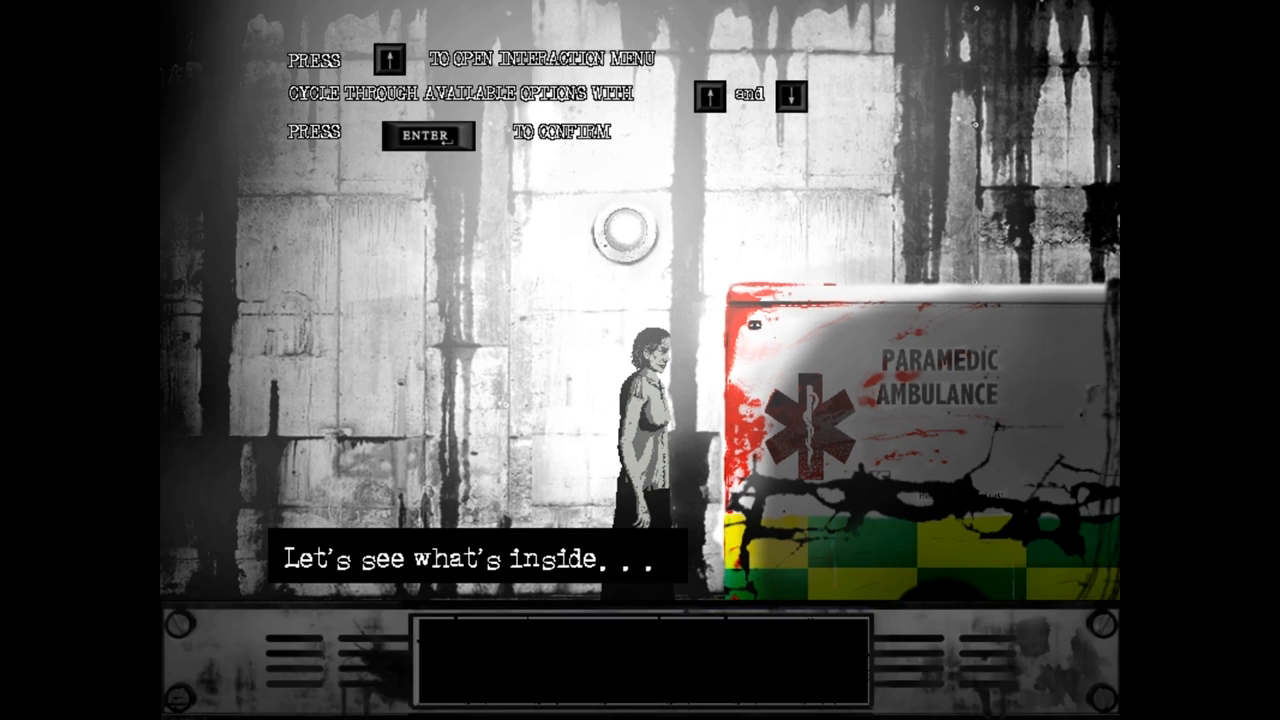
key(up)
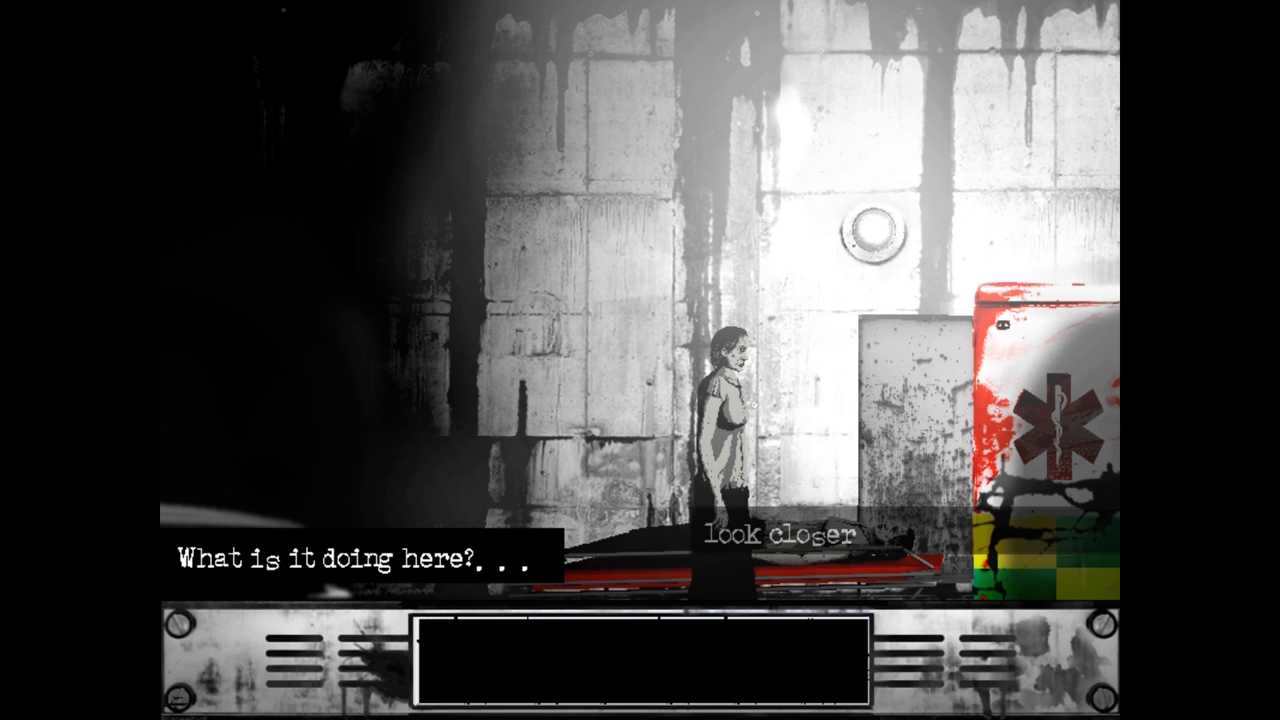
click(785, 533)
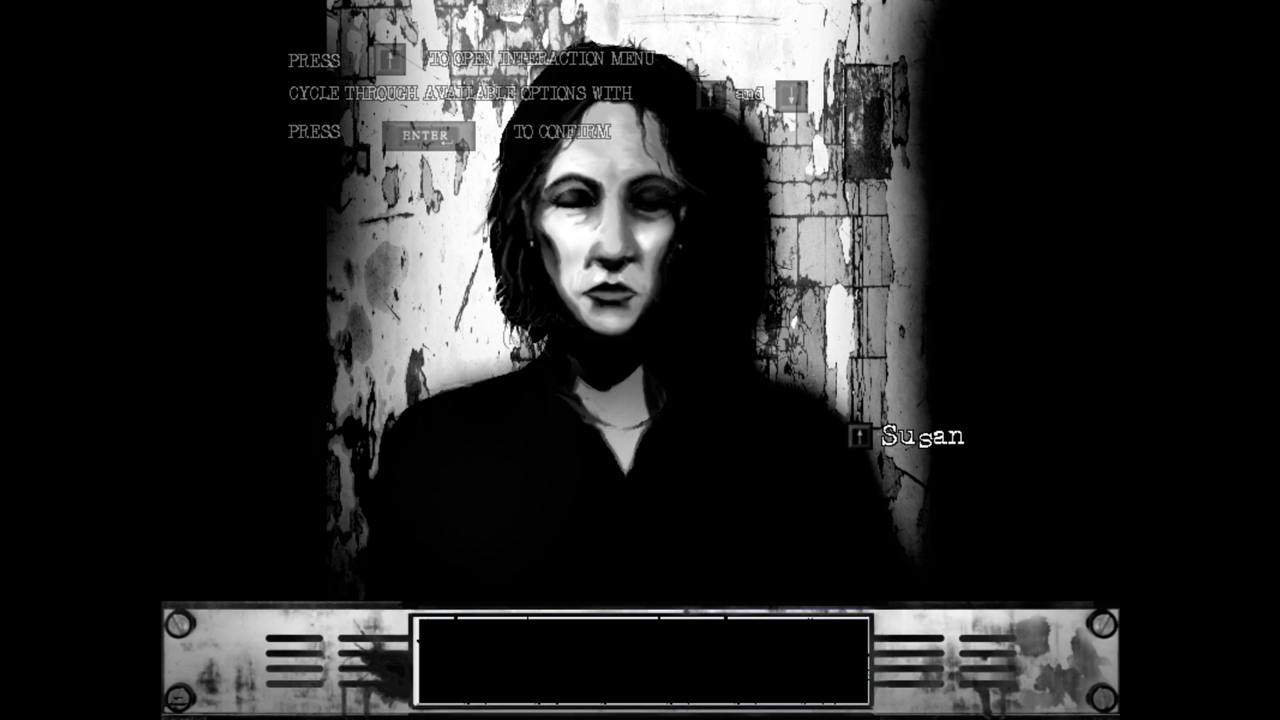
Step: Bring up the interaction menu on the woman's close-up portrait
key(up)
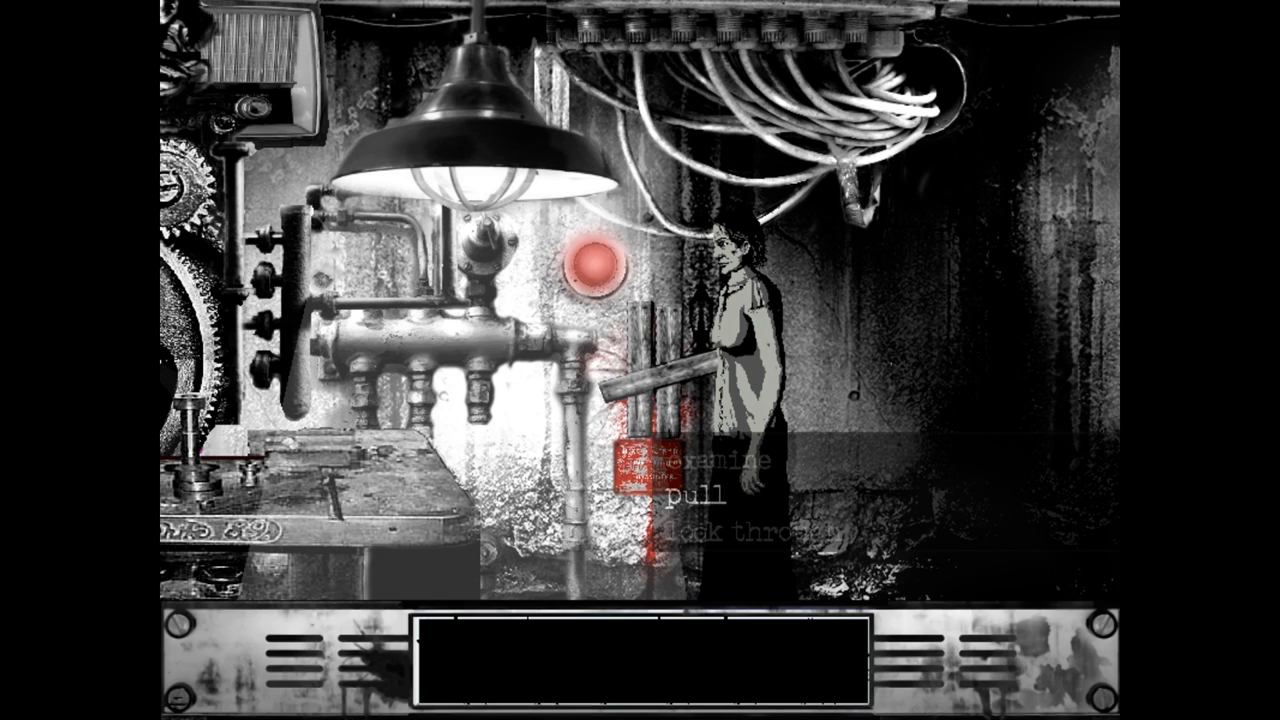
Step: Examine the red switch box and read through the remarks about the old machinery
click(720, 461)
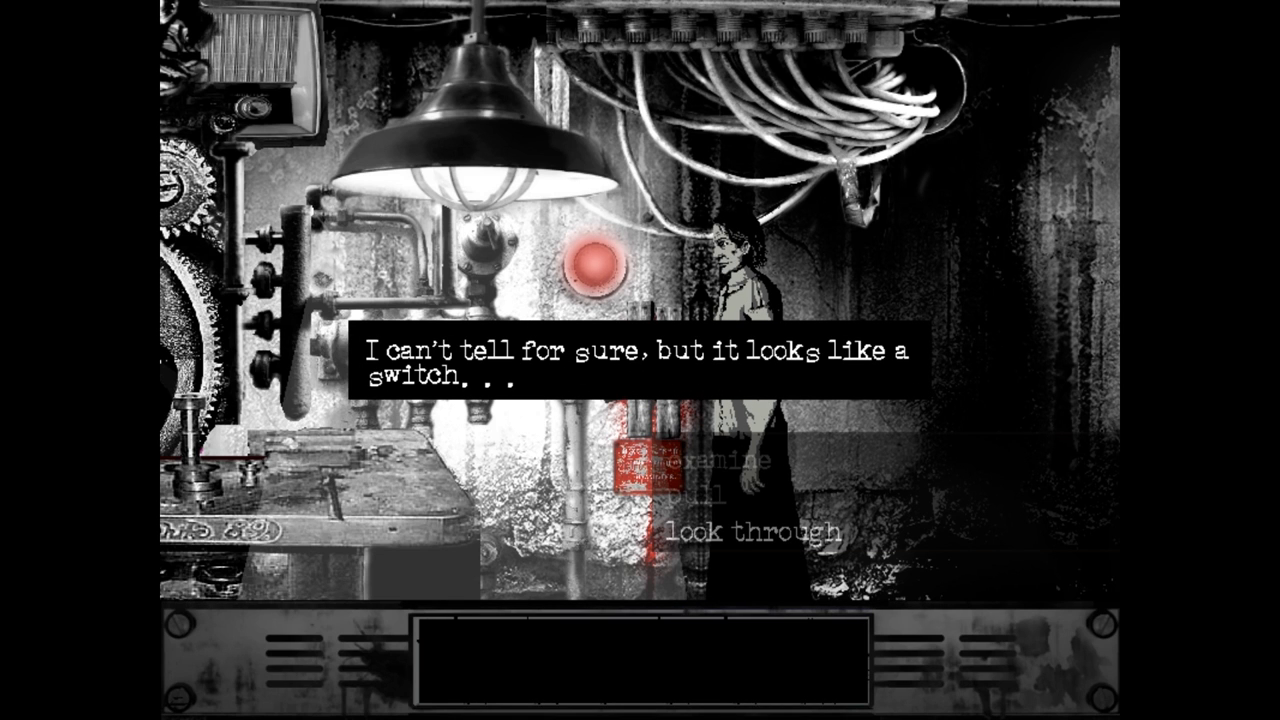
click(630, 360)
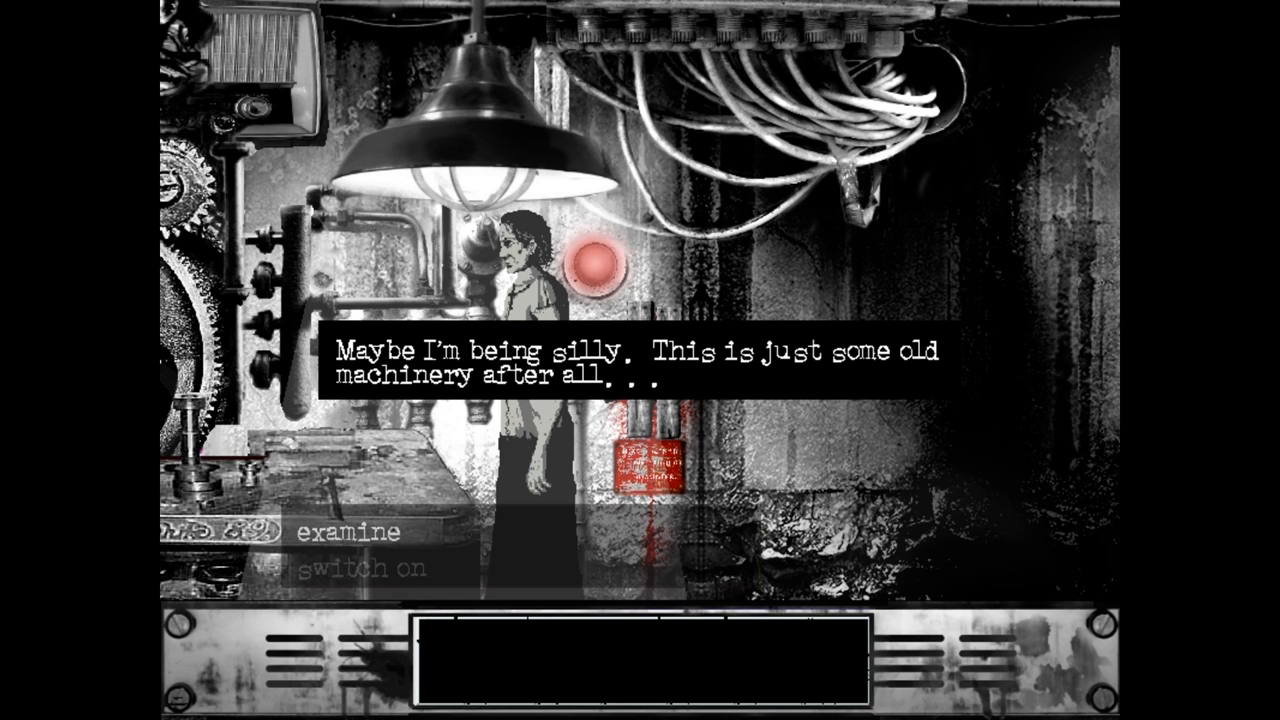
click(640, 370)
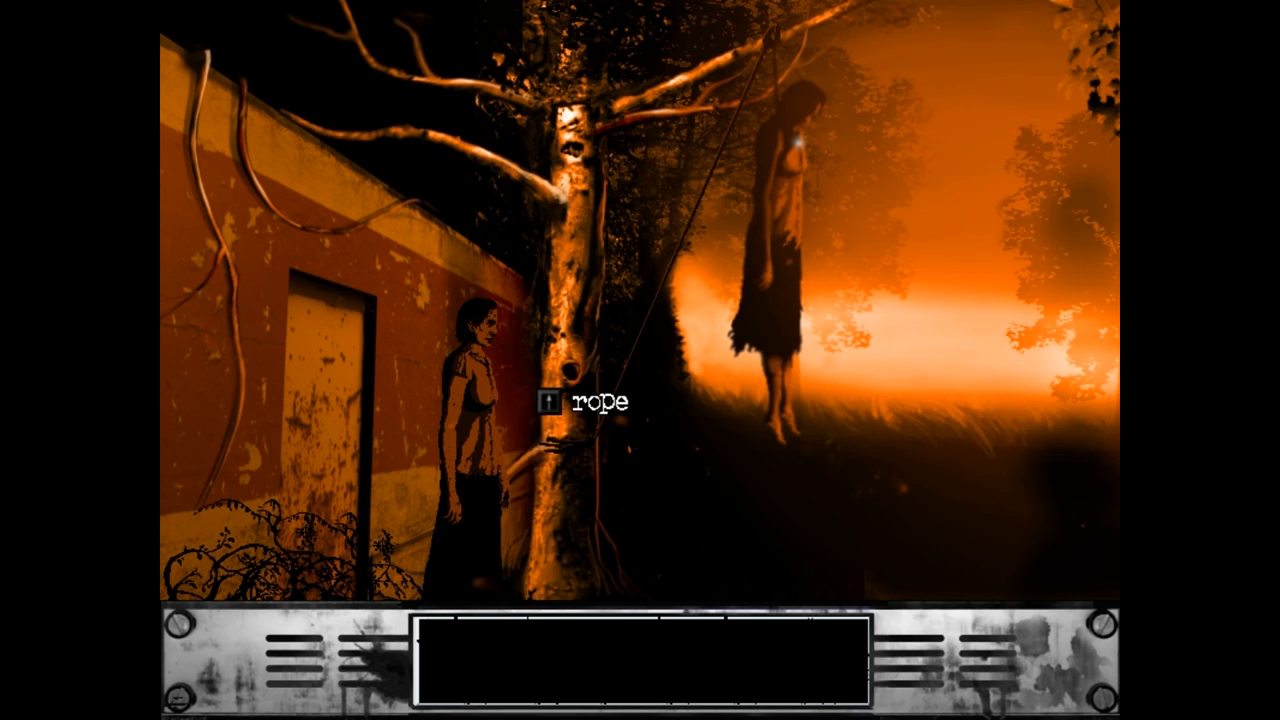
Step: Try untying, examining and searching the hanging body, learning it hangs too high
click(547, 402)
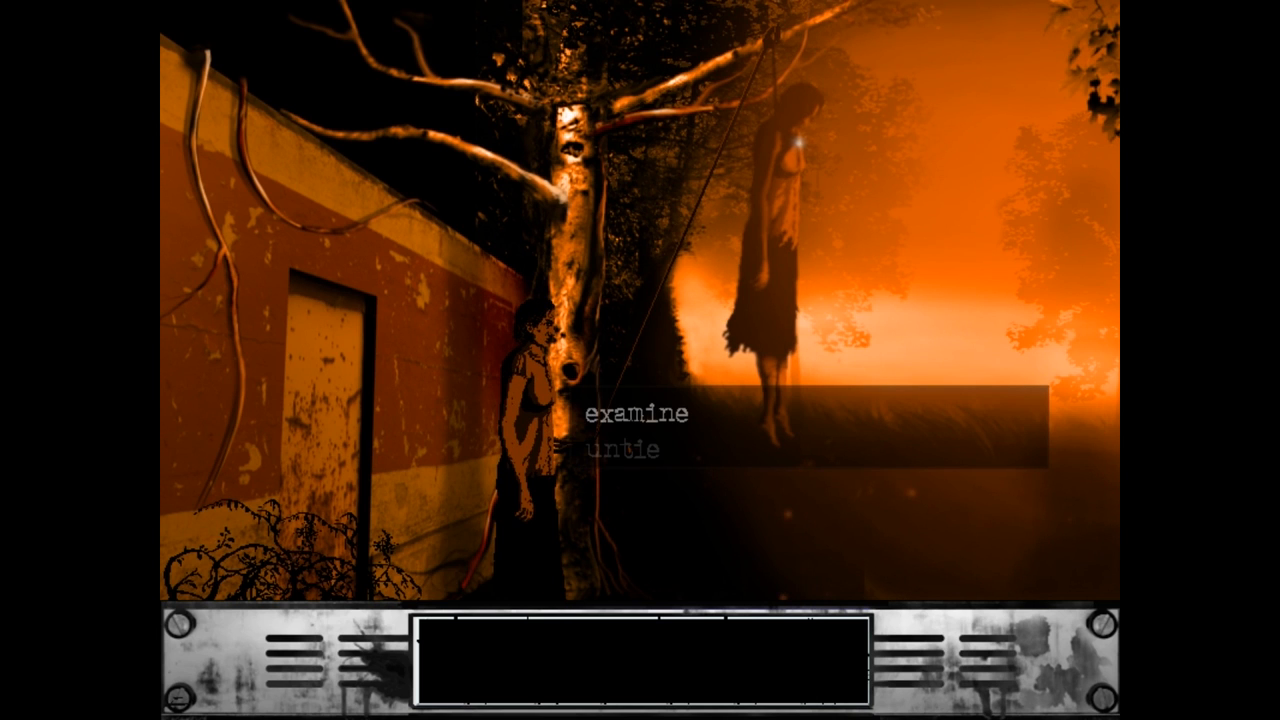
click(620, 448)
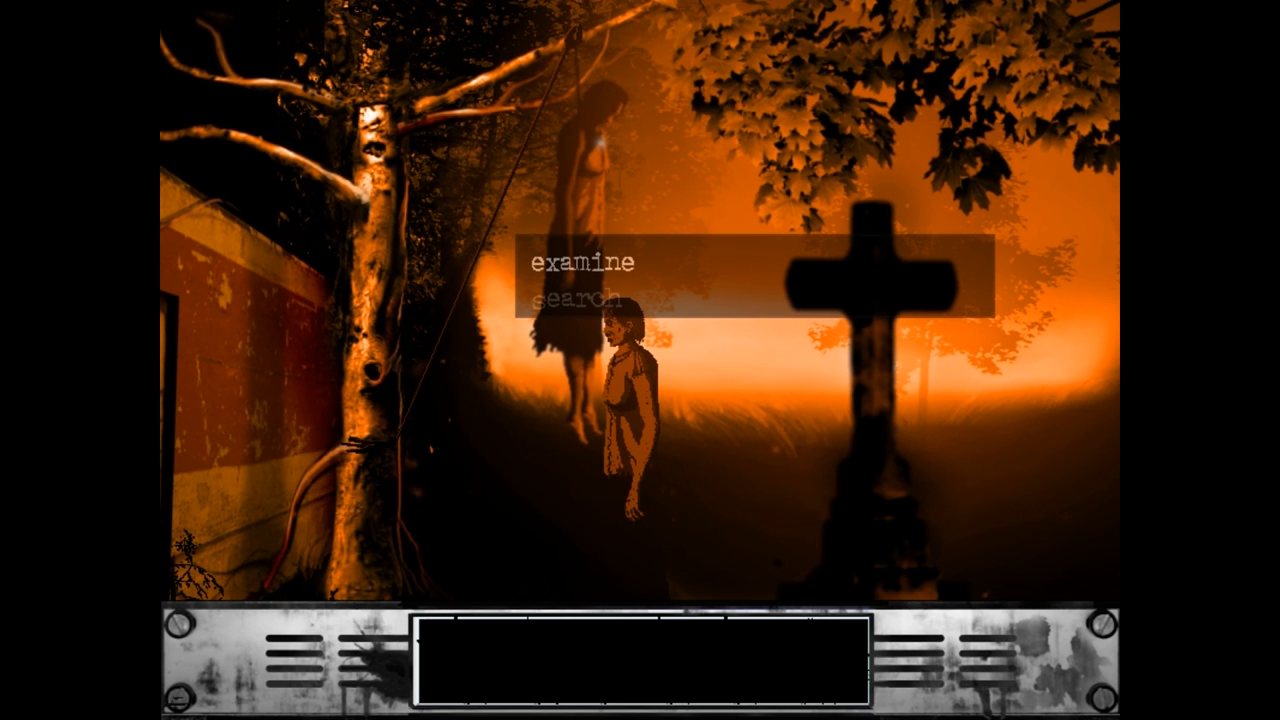
click(580, 265)
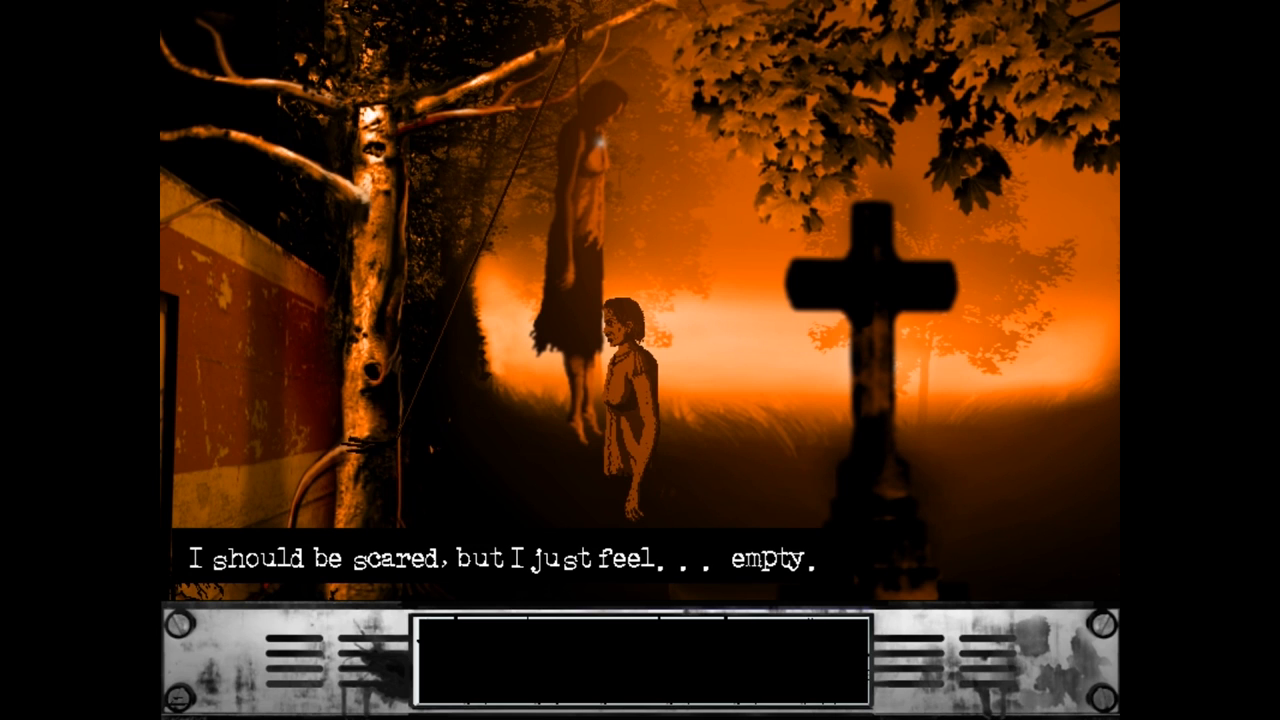
click(640, 559)
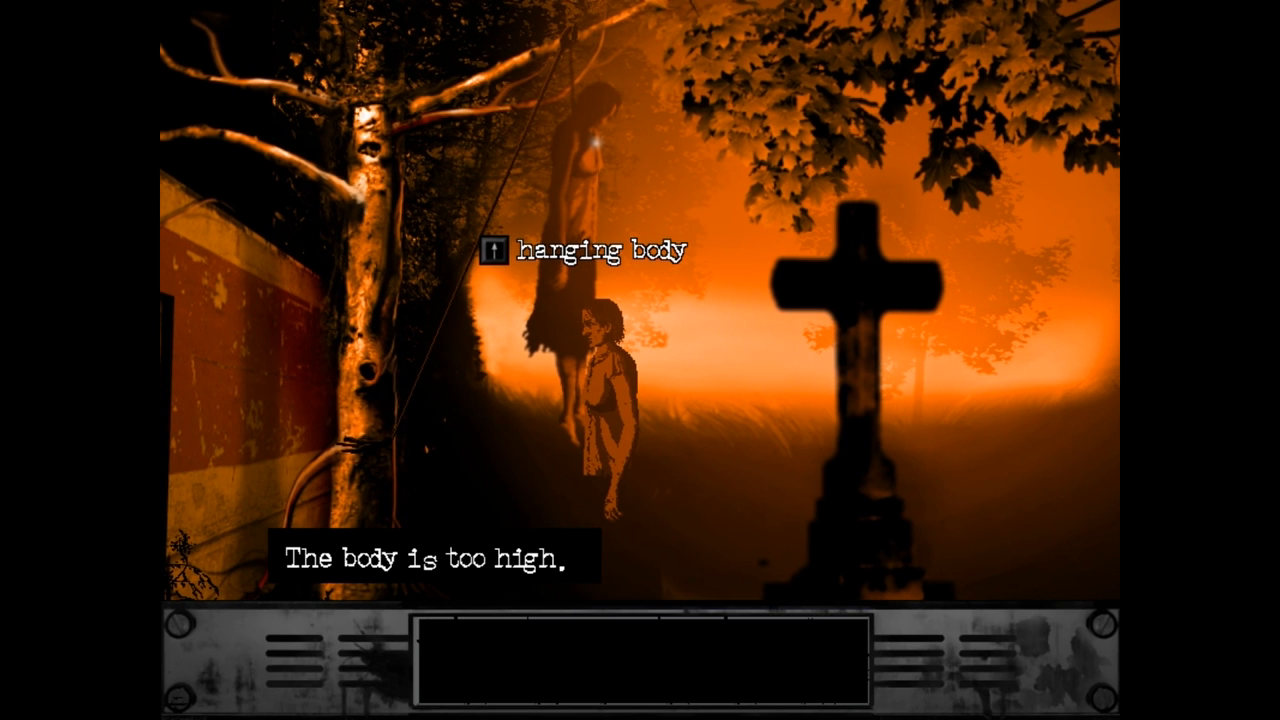
Step: Walk back along the wall to the tree and interact with the rope holding the body
click(590, 250)
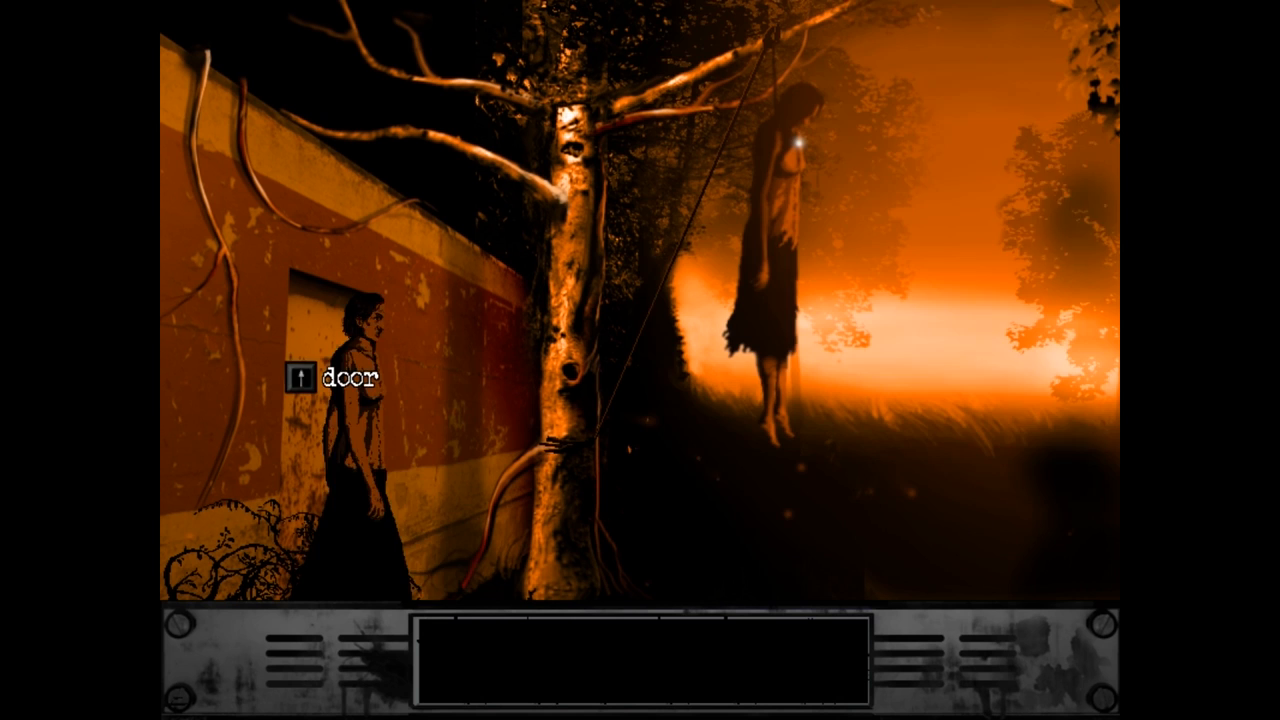
click(303, 378)
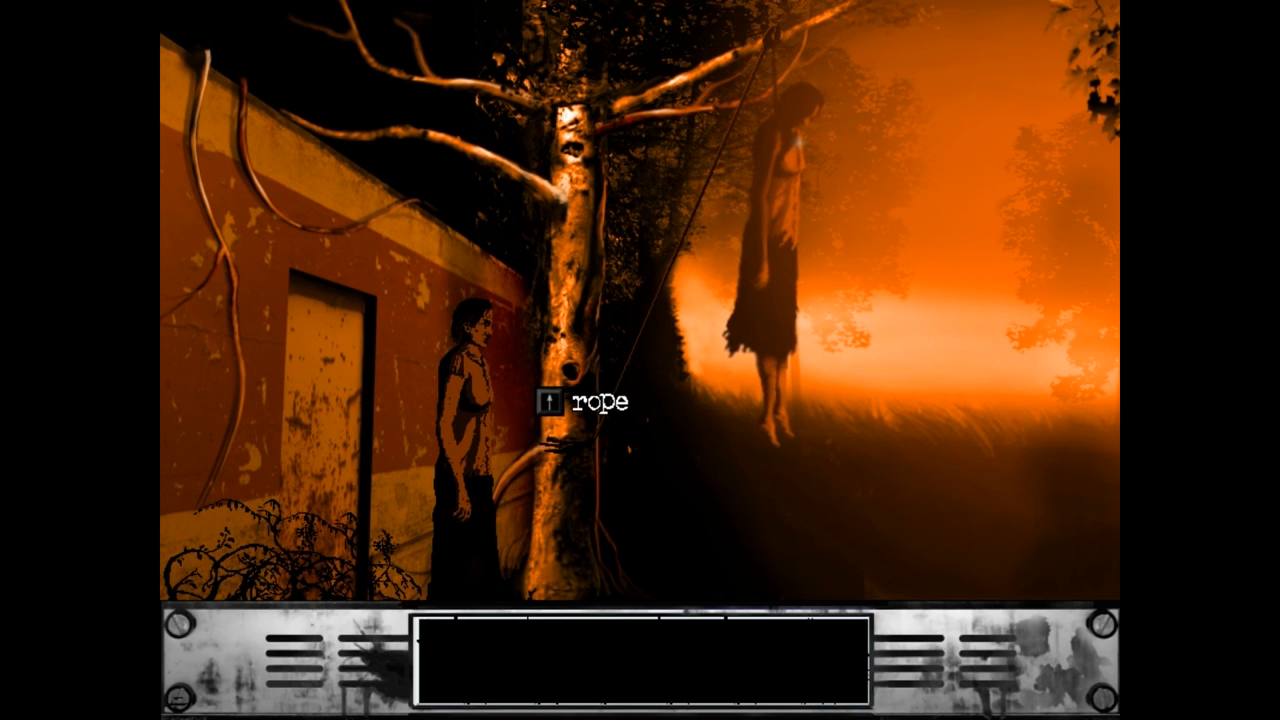
click(550, 403)
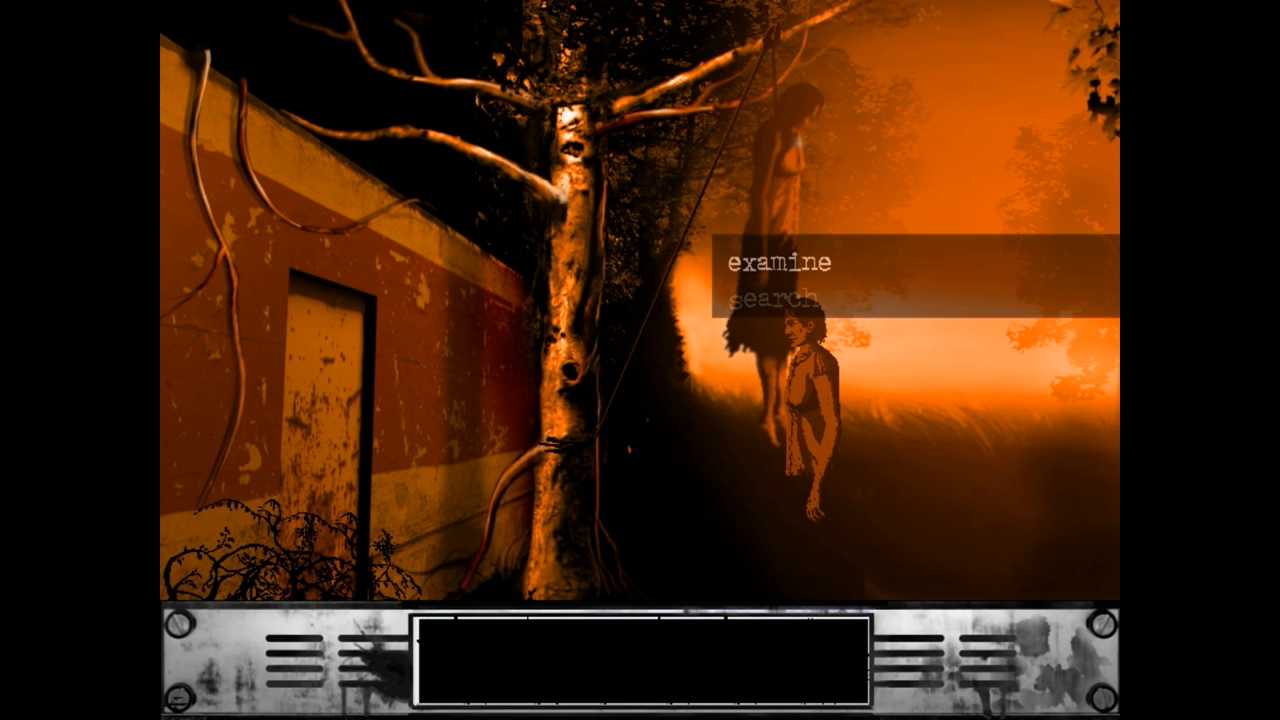
click(779, 264)
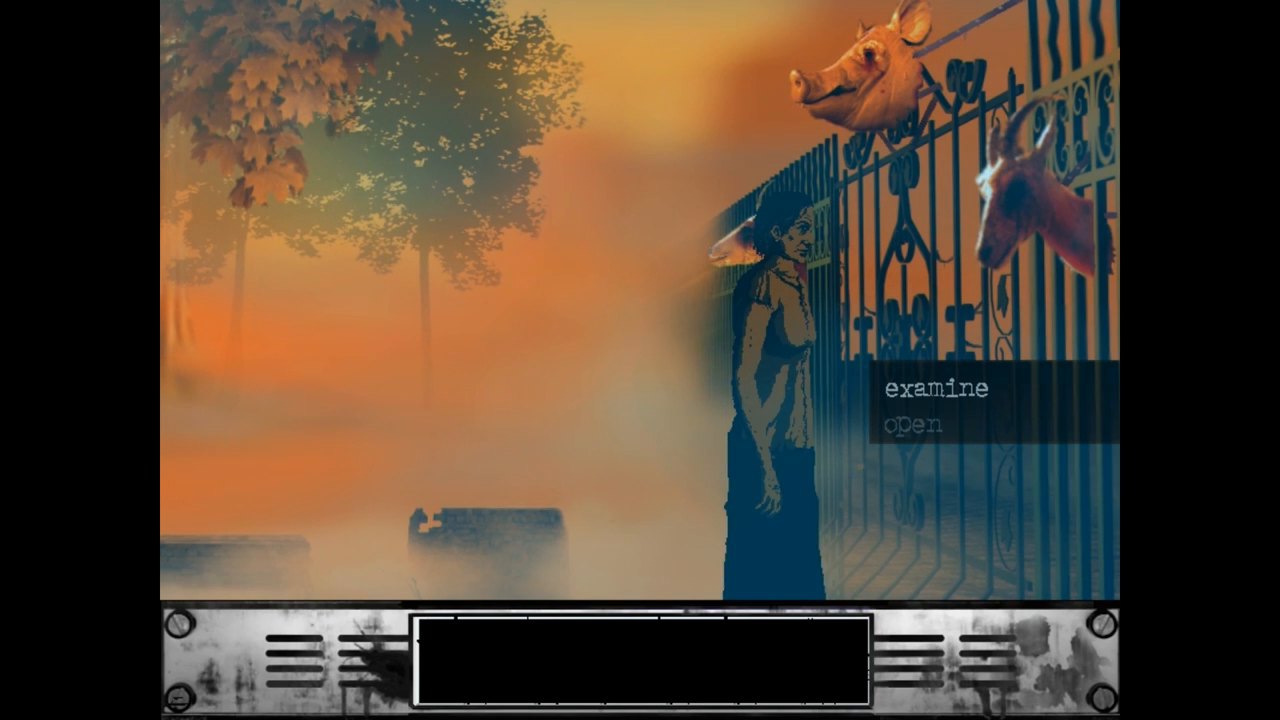
Step: Walk up to the iron gate hung with animal heads and try to open it
click(900, 422)
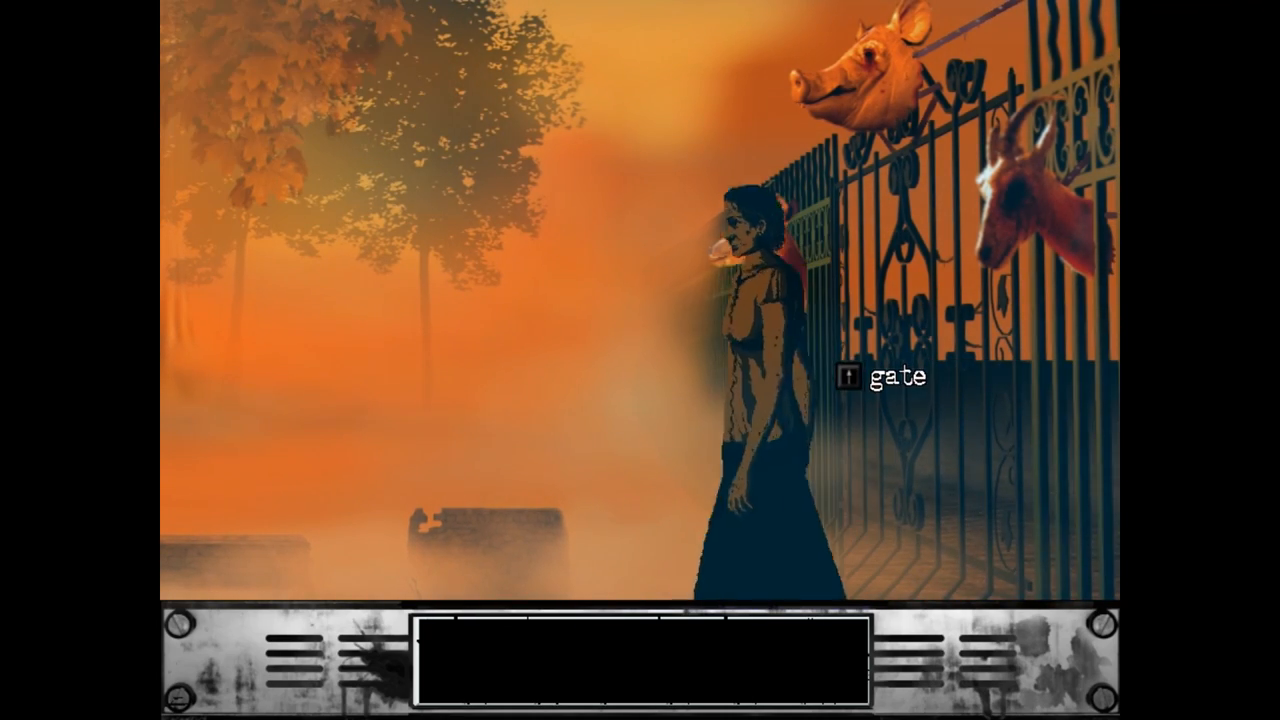
click(878, 378)
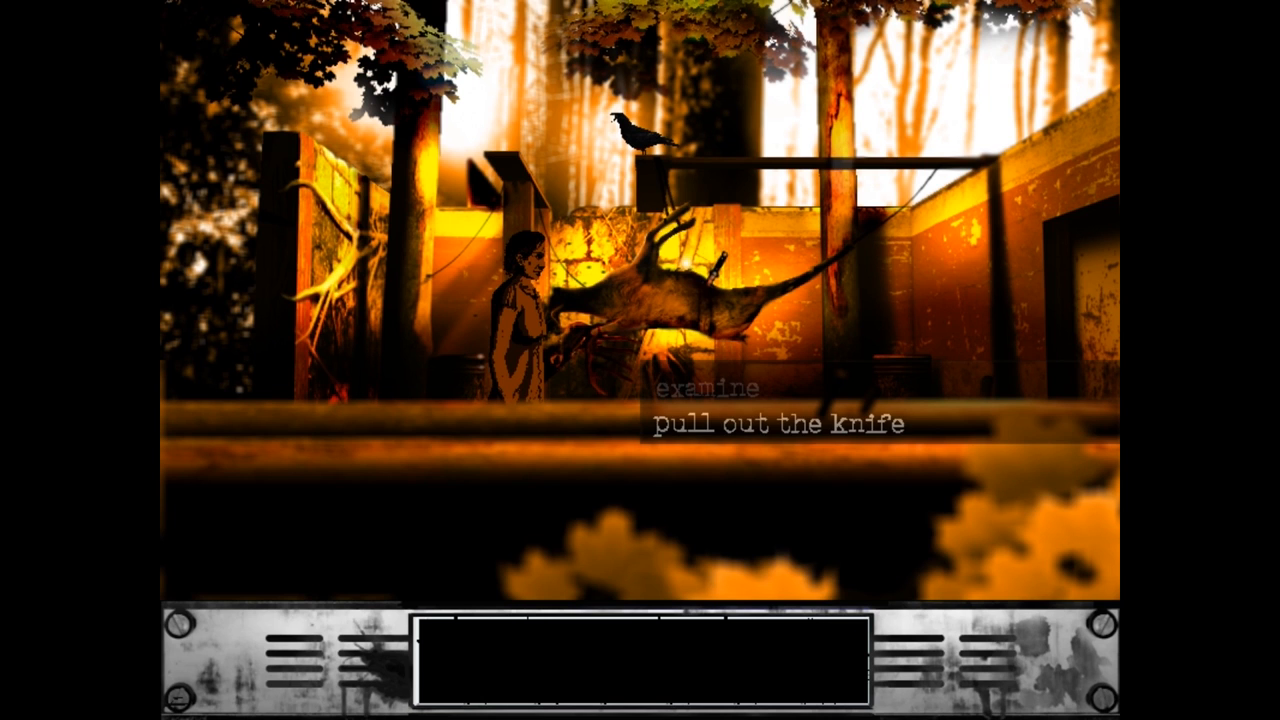
Step: Pull the knife out of the impaled animal in the courtyard
click(779, 424)
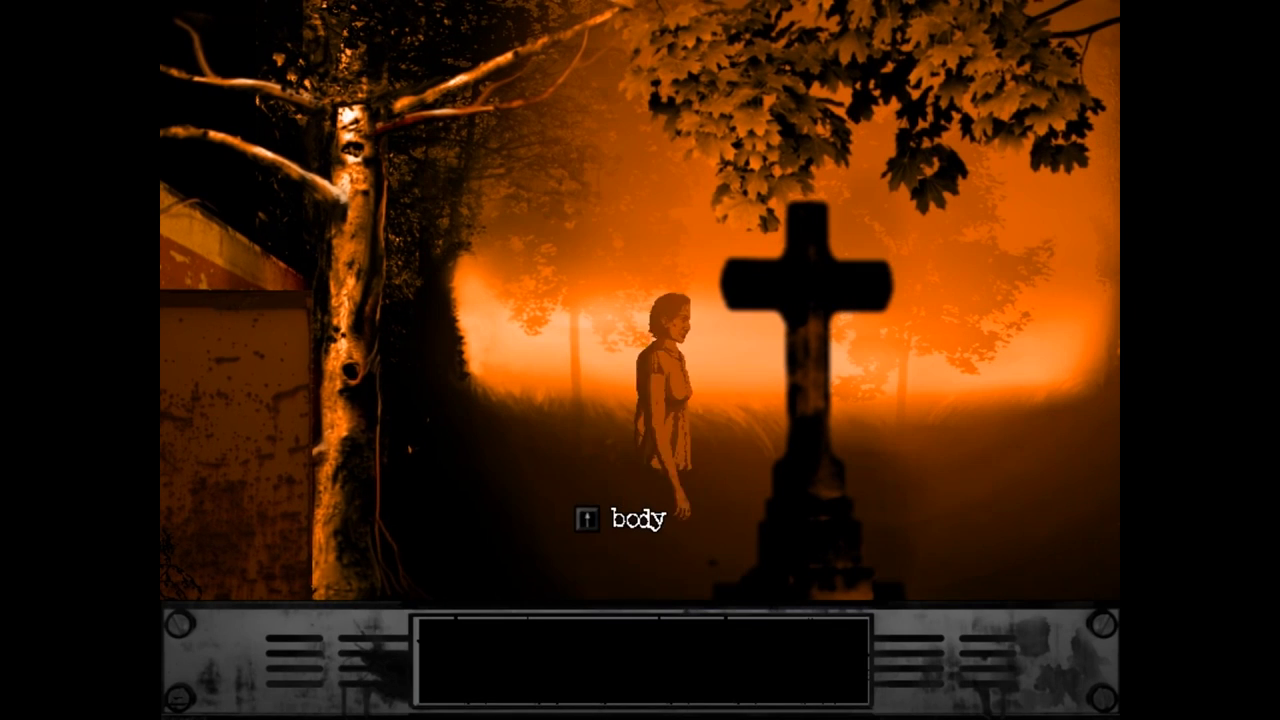
Step: Look at Susan's body in the grass, take her key, then leave the body
click(630, 518)
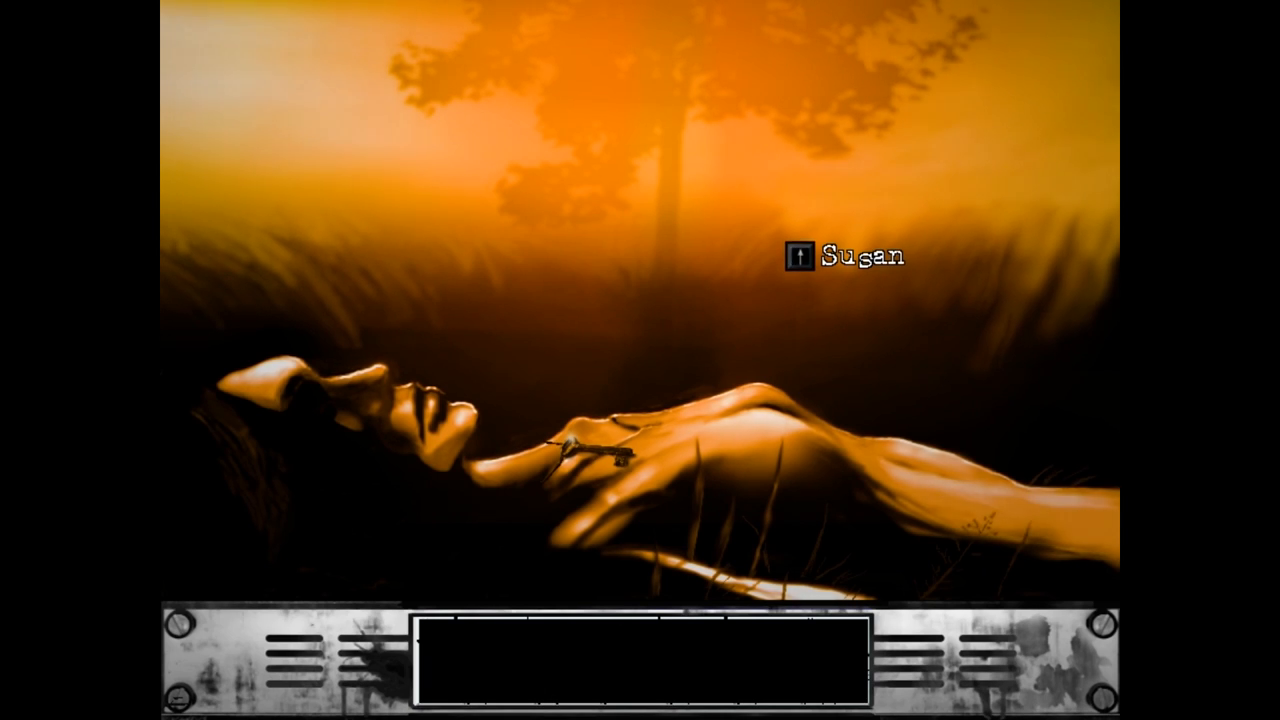
click(800, 256)
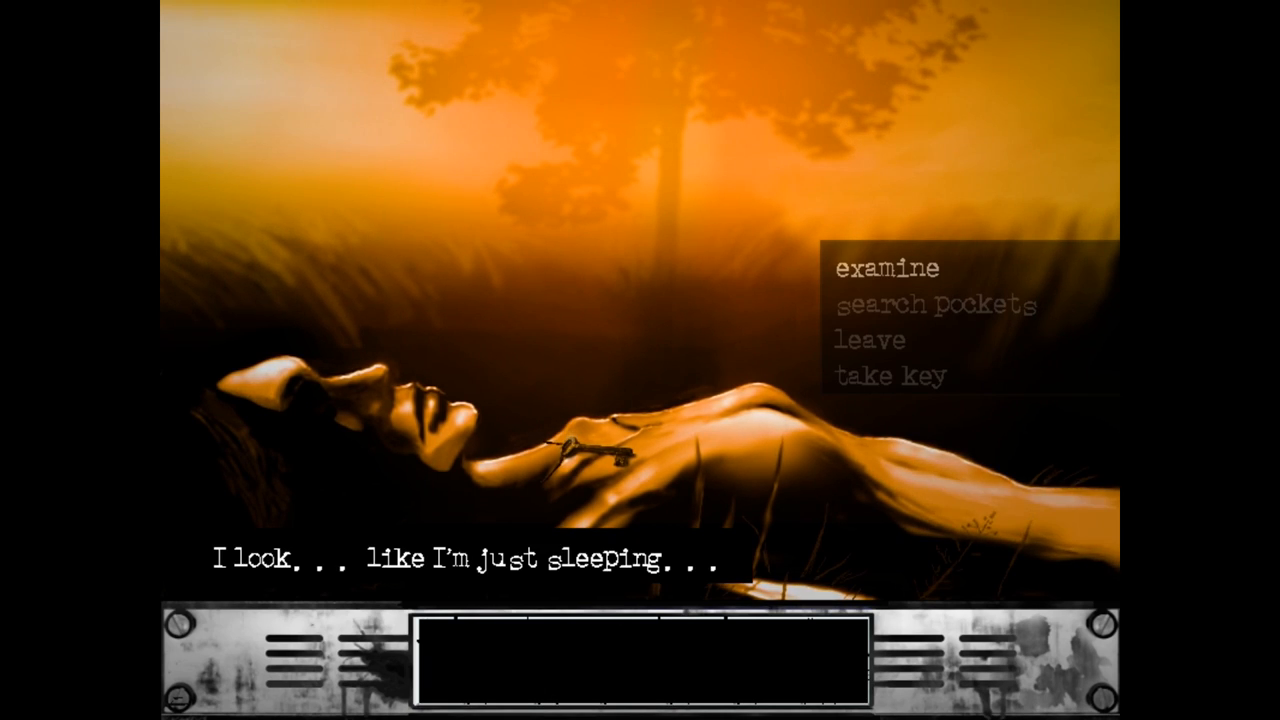
click(937, 304)
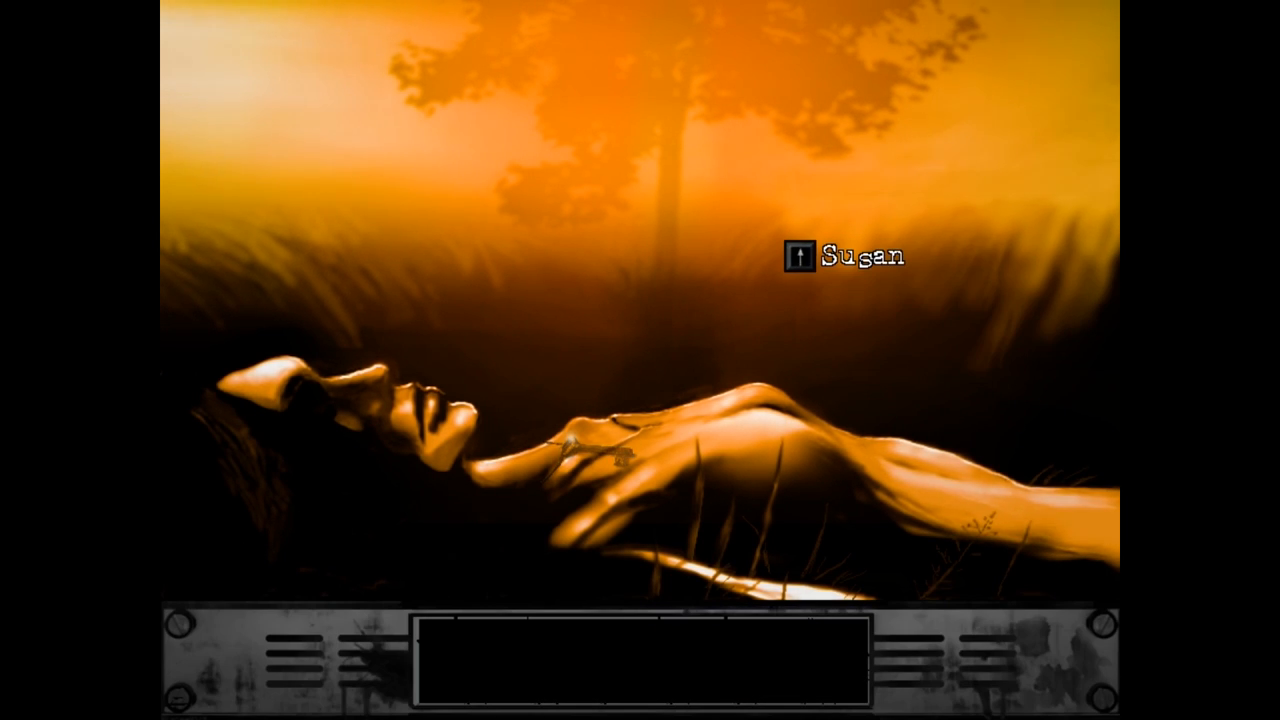
click(797, 257)
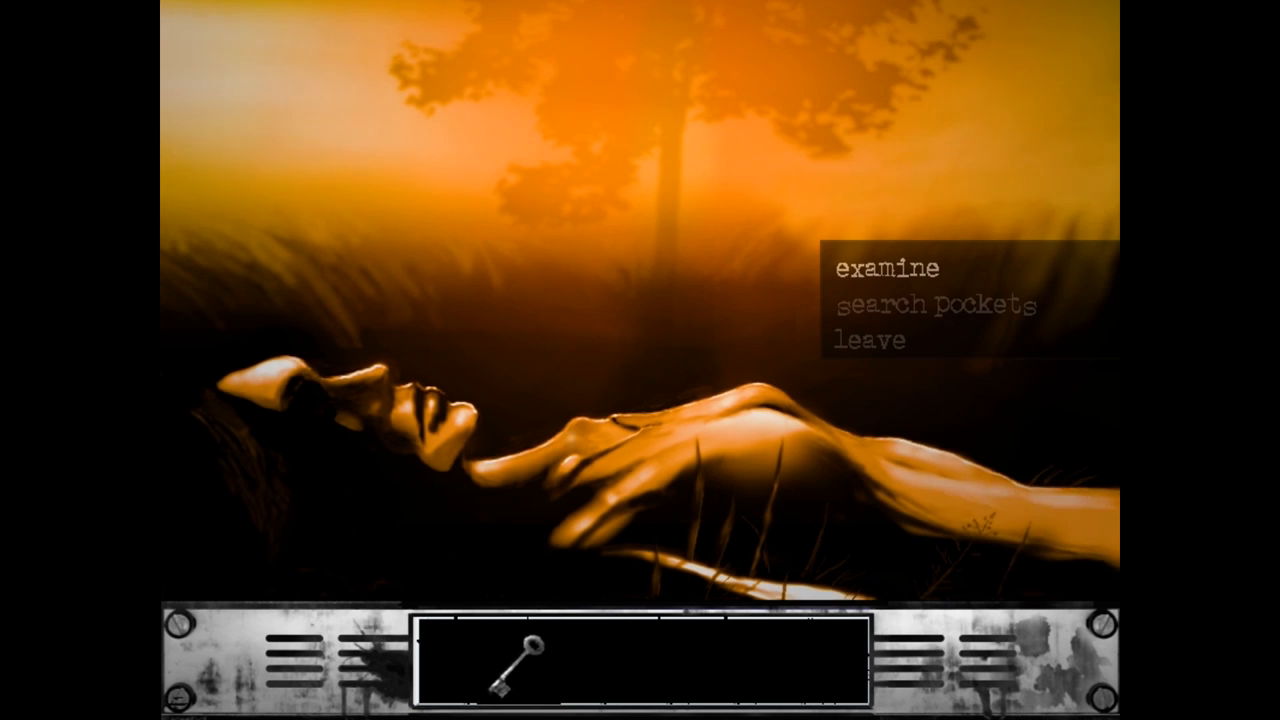
click(869, 338)
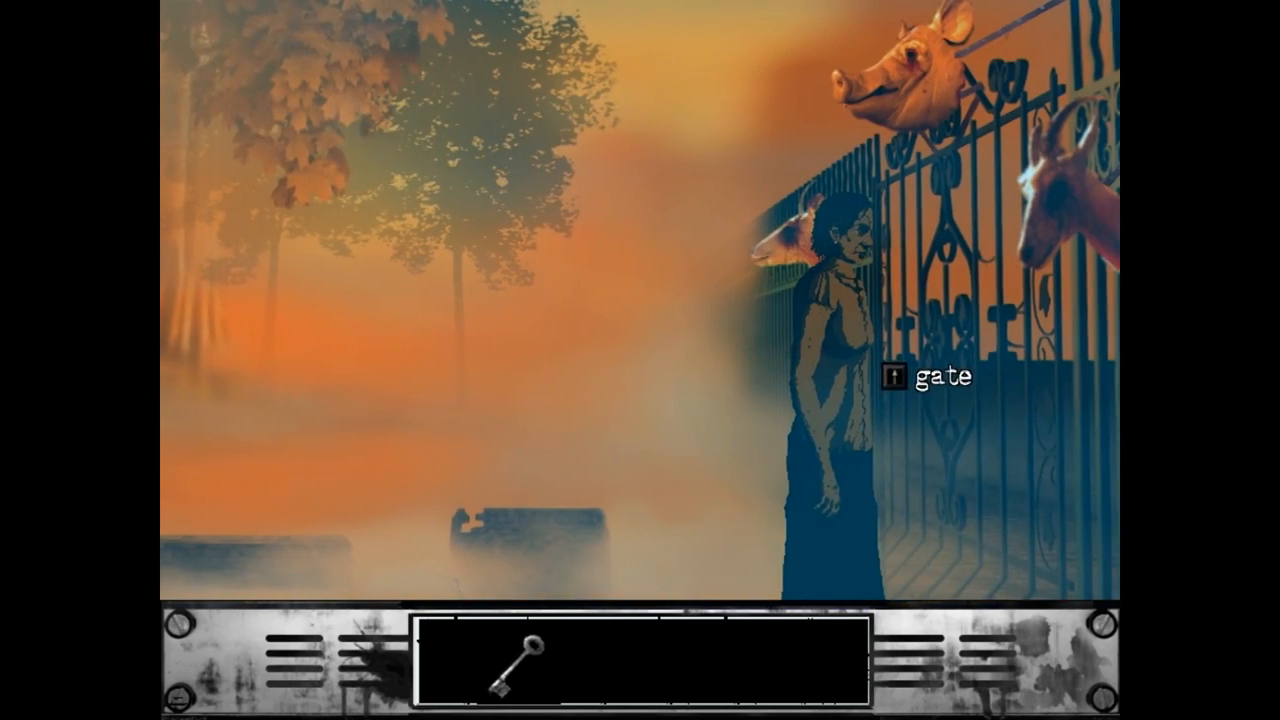
Step: Unlock the gate with the key from the inventory and go through it
click(920, 378)
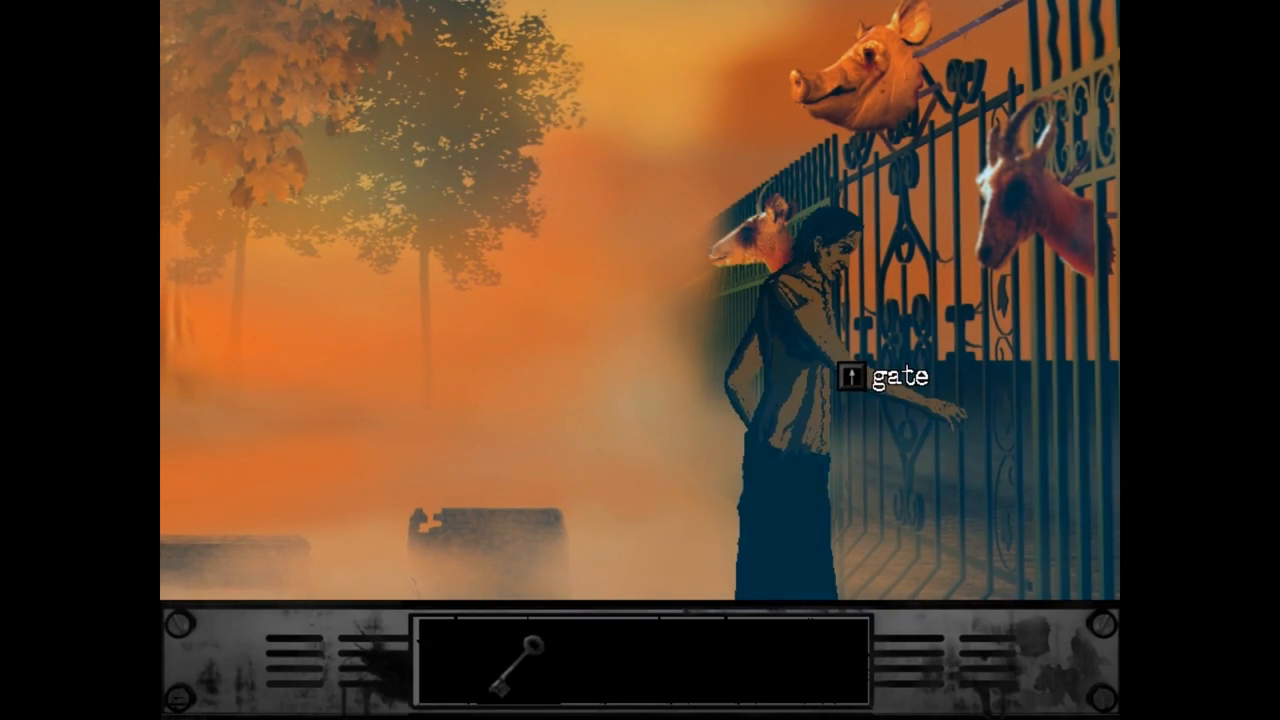
click(885, 377)
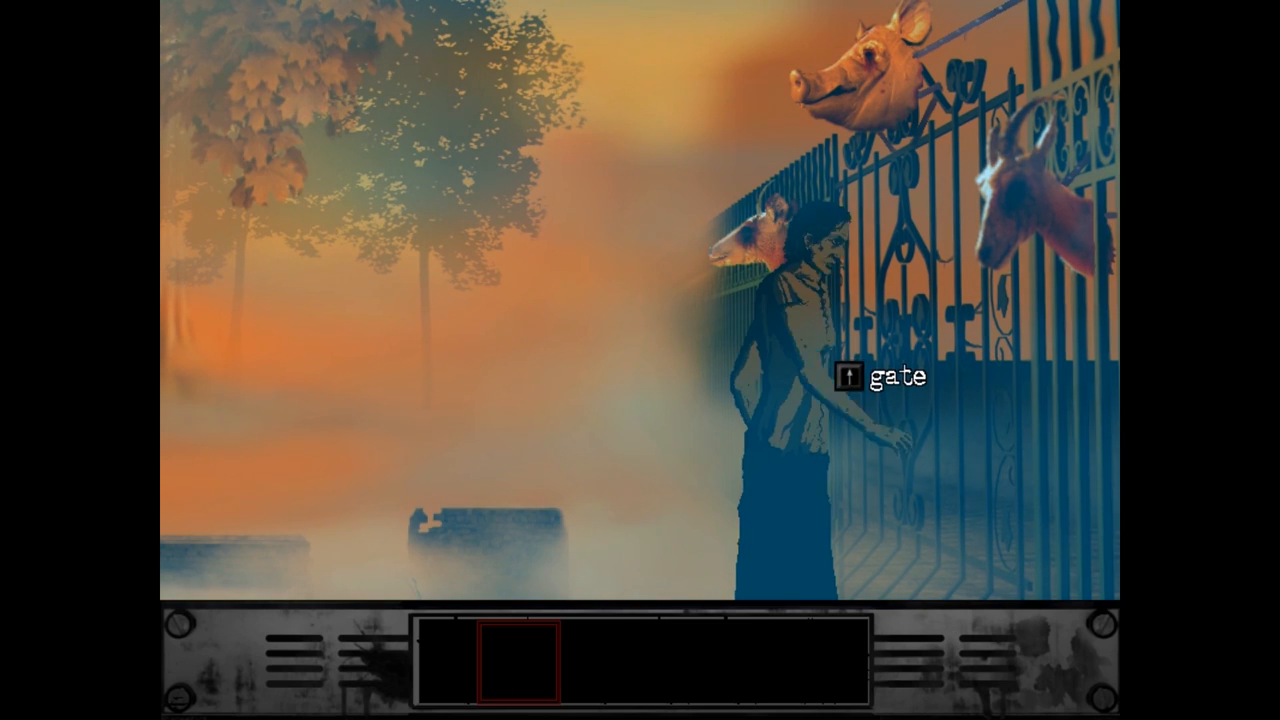
click(880, 377)
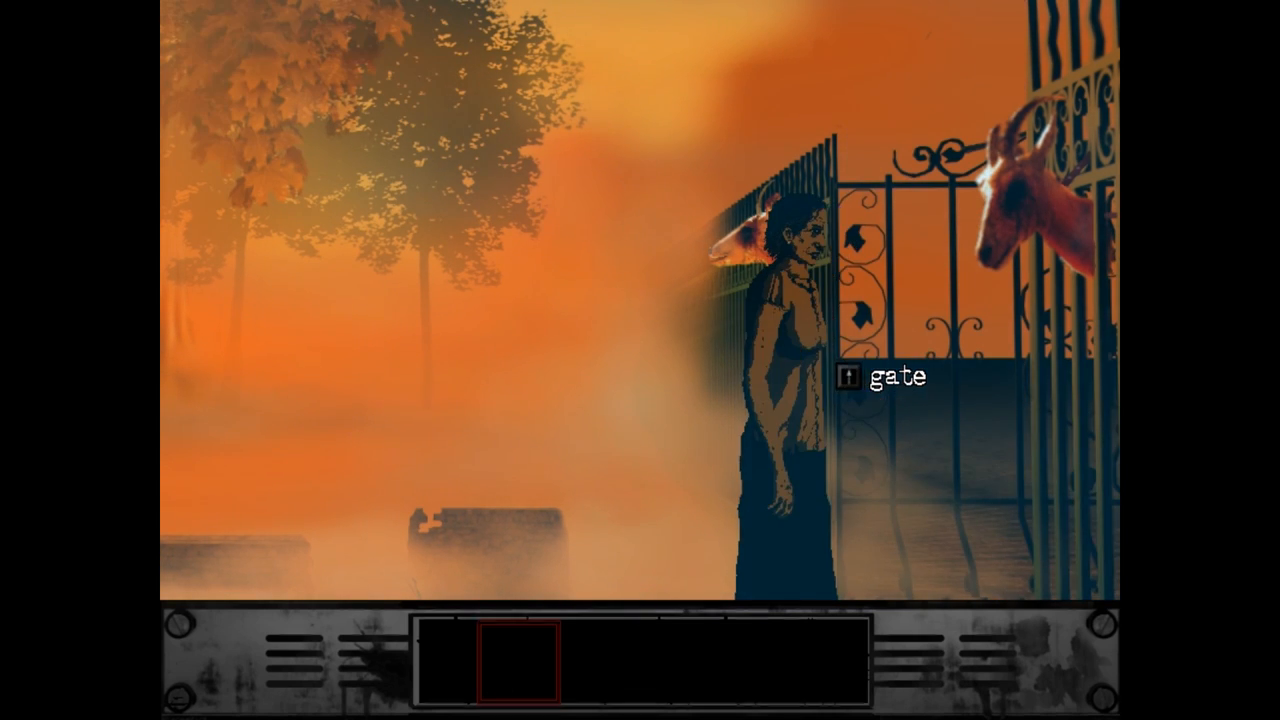
click(890, 377)
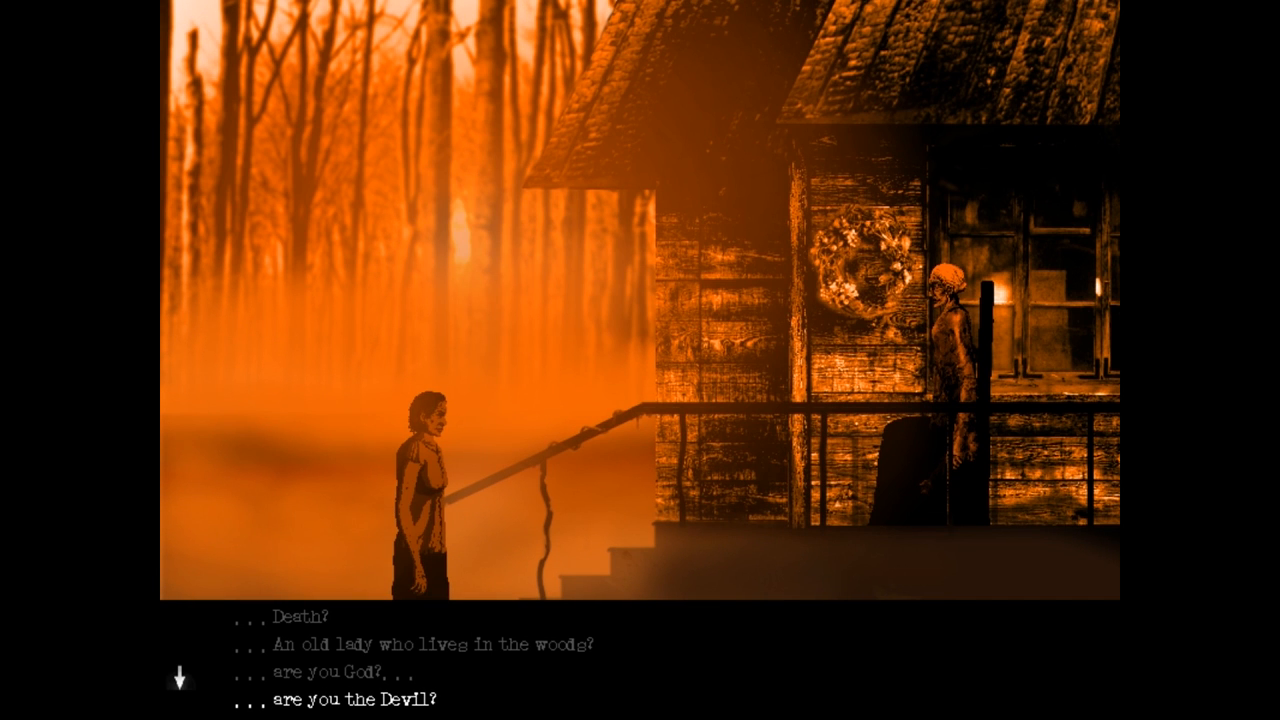
Step: Ask the old lady a question on the porch, then follow her into the cabin
click(320, 699)
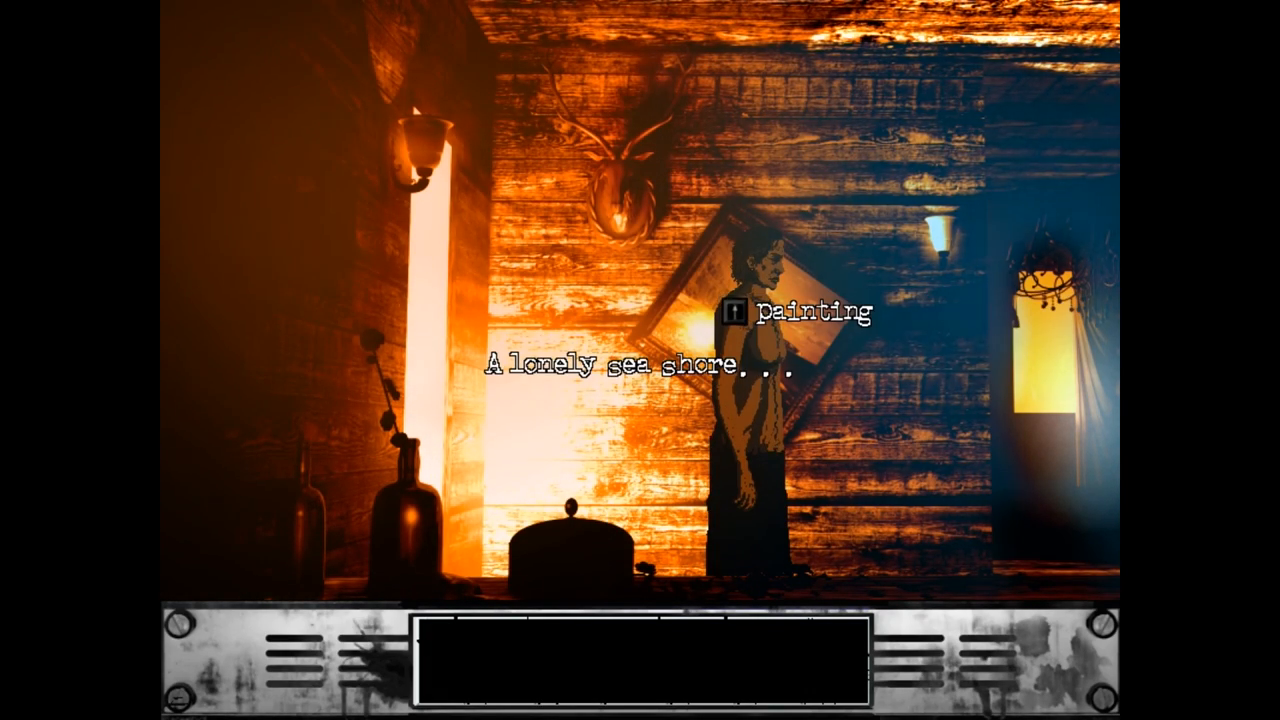
Step: Examine the sea shore painting, then choose 'talk to' on the old lady
click(740, 314)
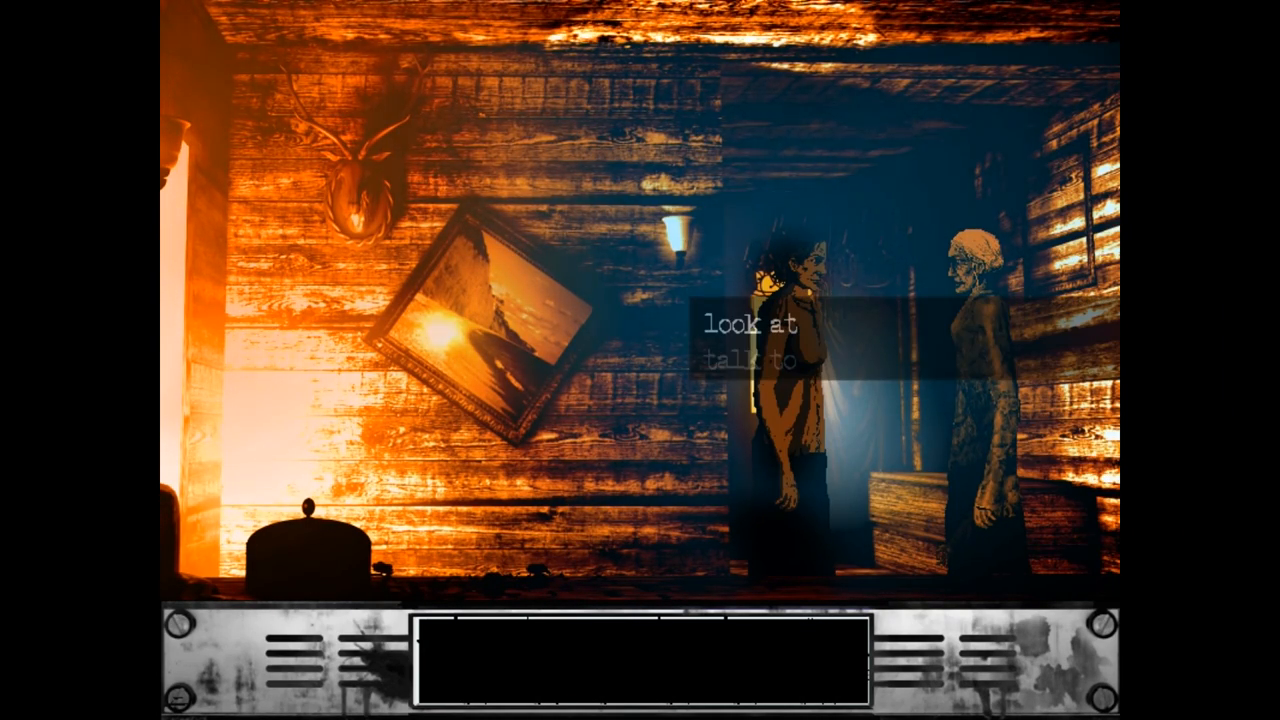
click(747, 324)
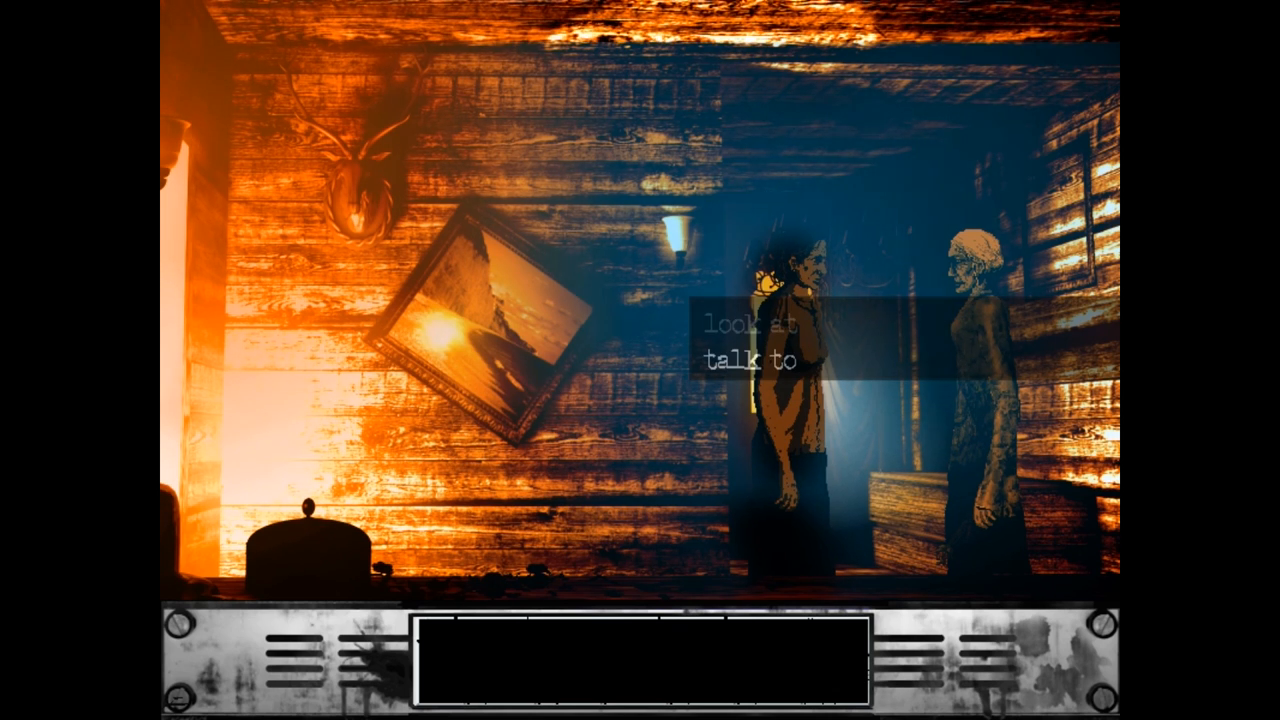
click(748, 362)
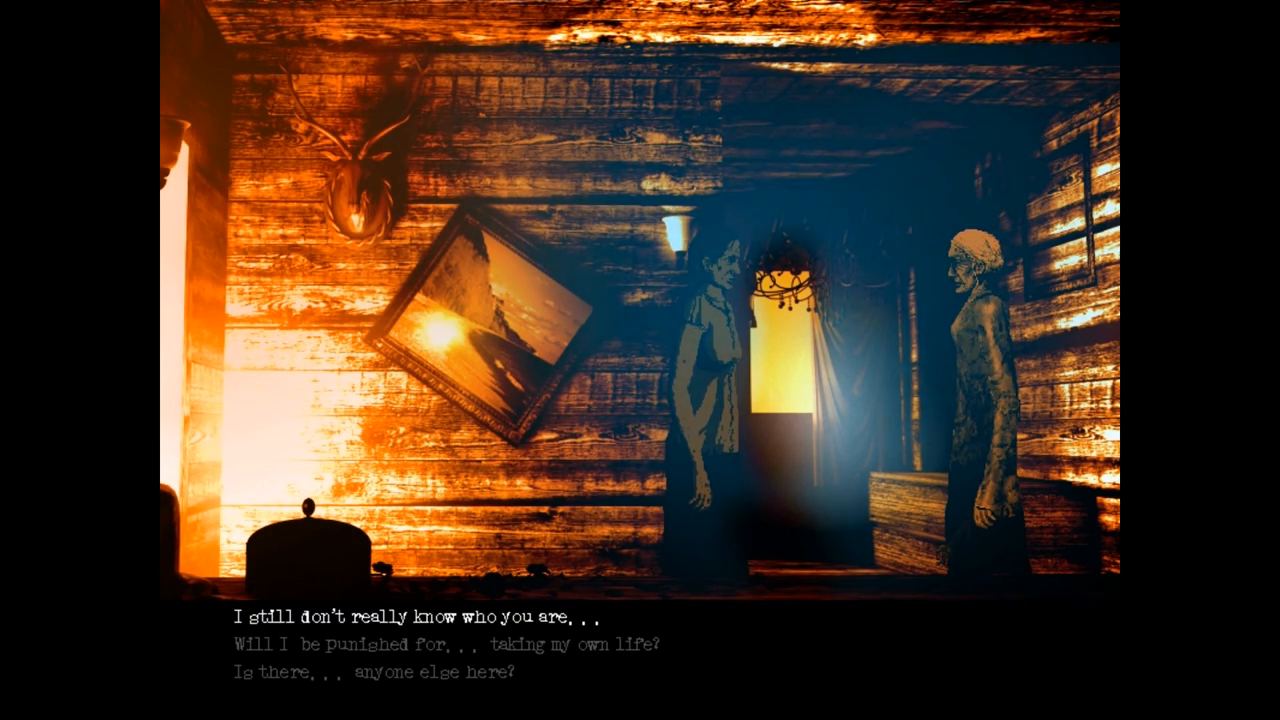